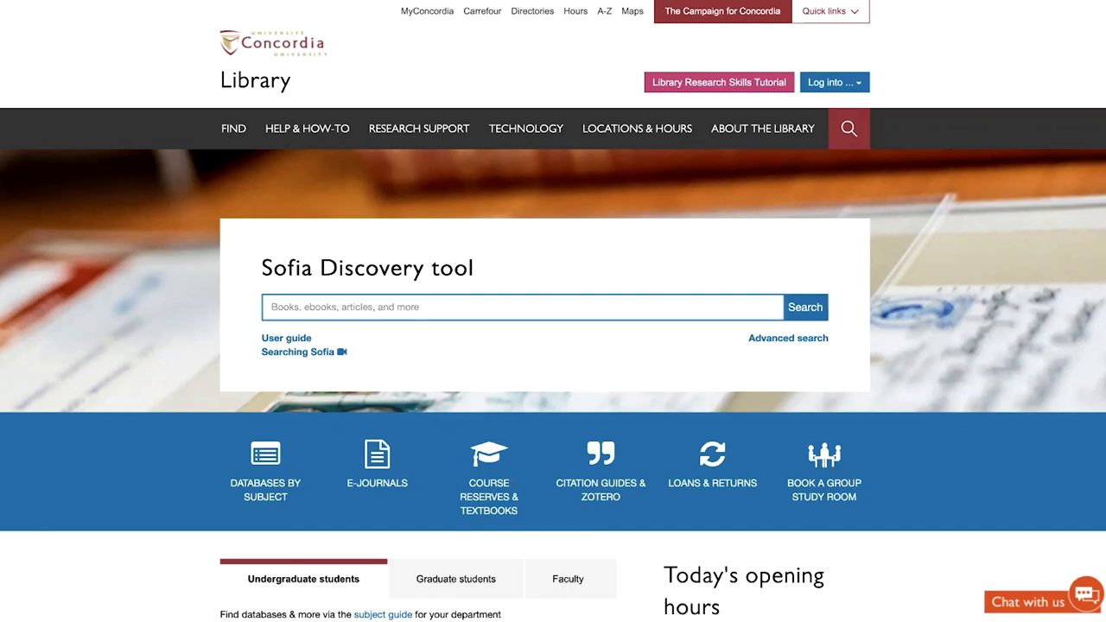
pyautogui.moveTo(779, 355)
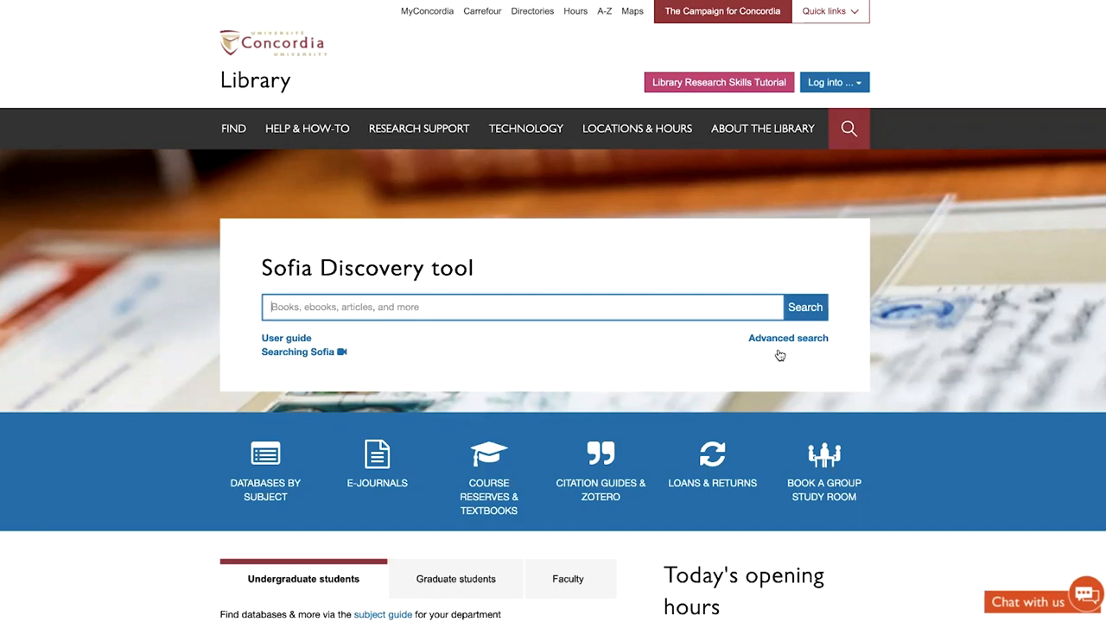
# - Run an advanced keyword search for 'climate', returning about 1,800,000 library results
pyautogui.click(787, 338)
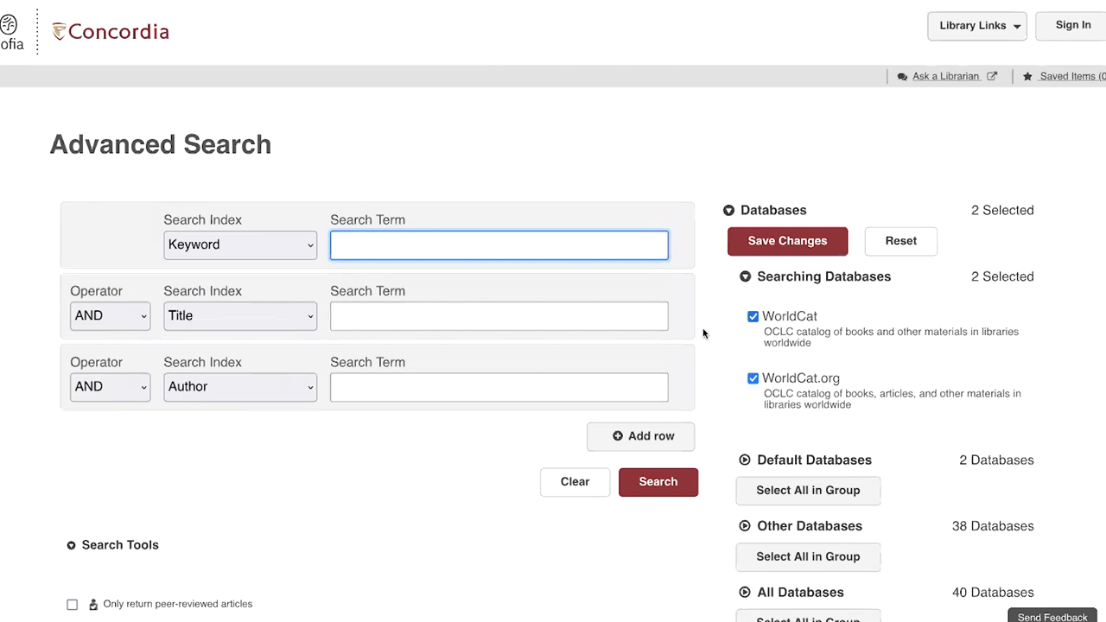
pyautogui.moveTo(160, 213)
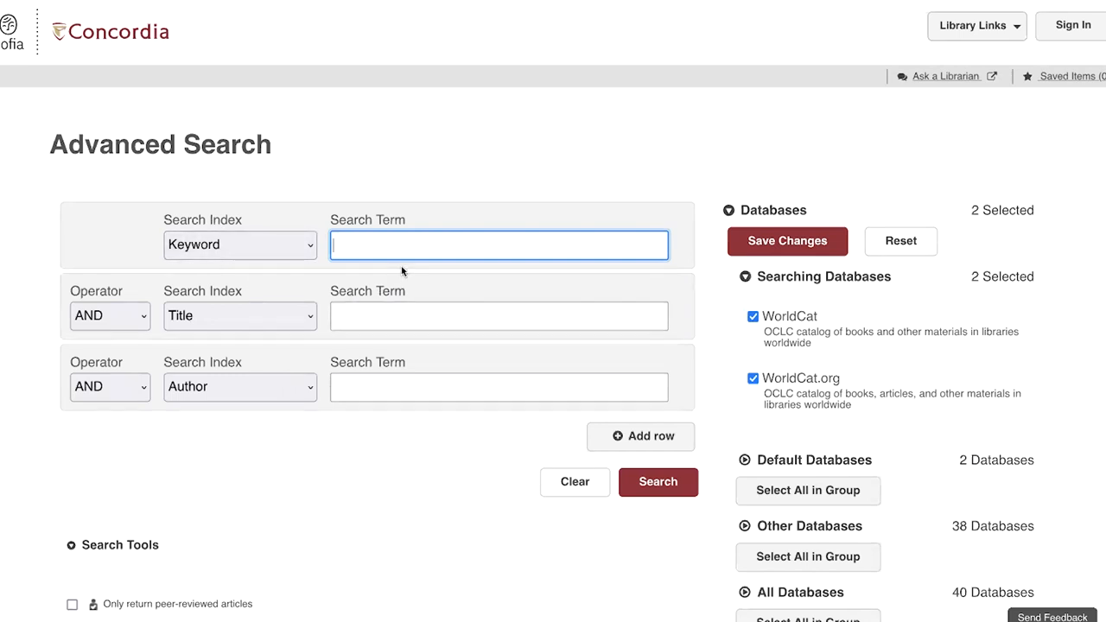
pyautogui.write('climate')
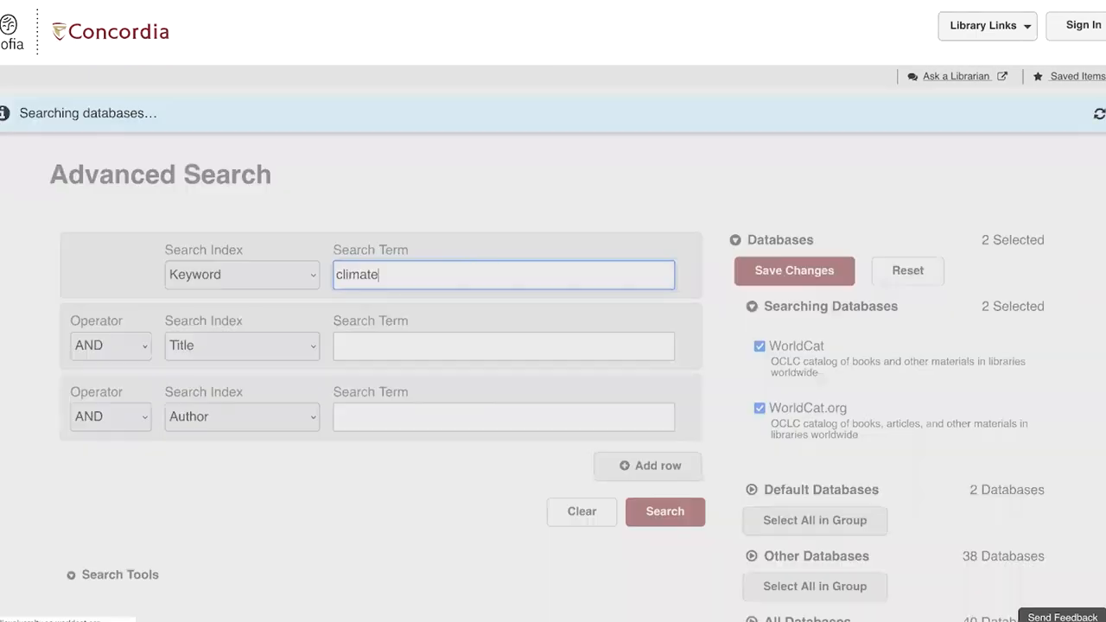
pyautogui.click(664, 511)
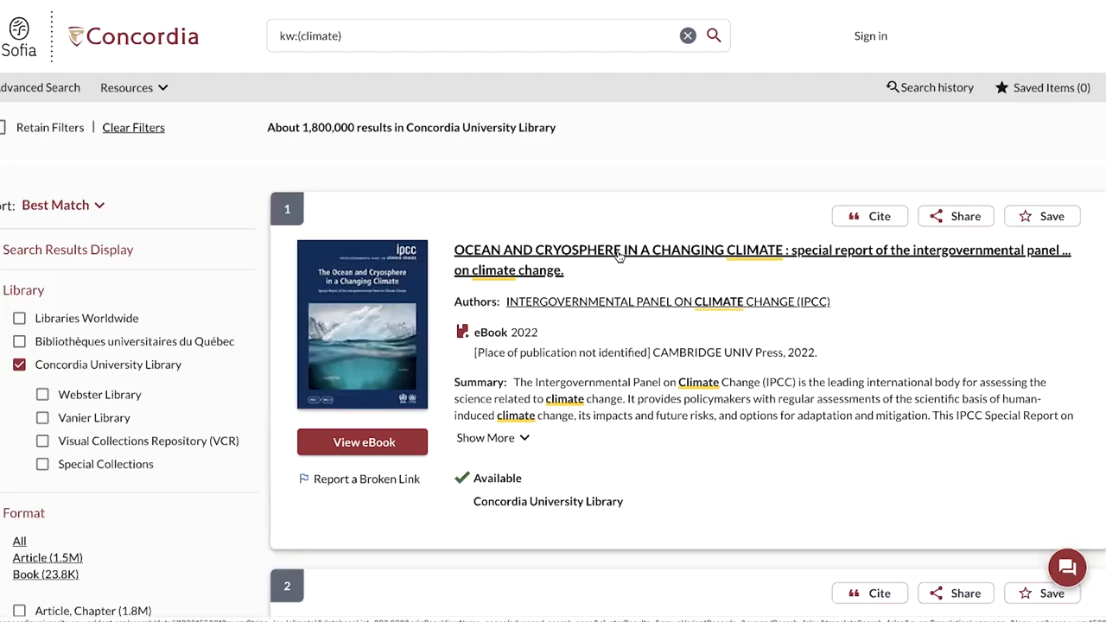
pyautogui.click(618, 250)
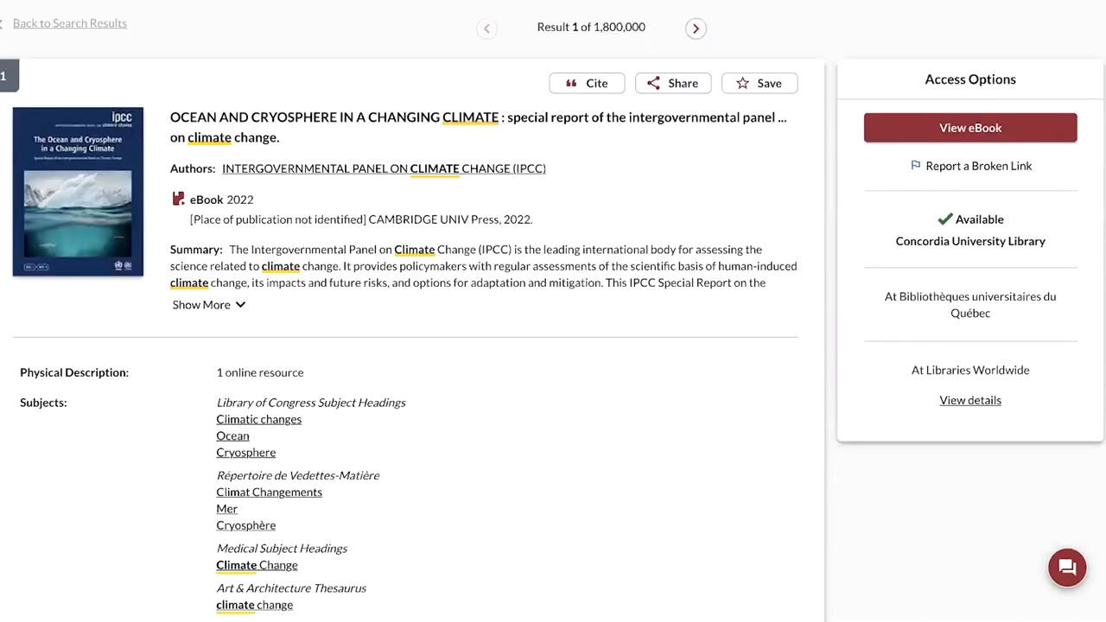
pyautogui.click(70, 23)
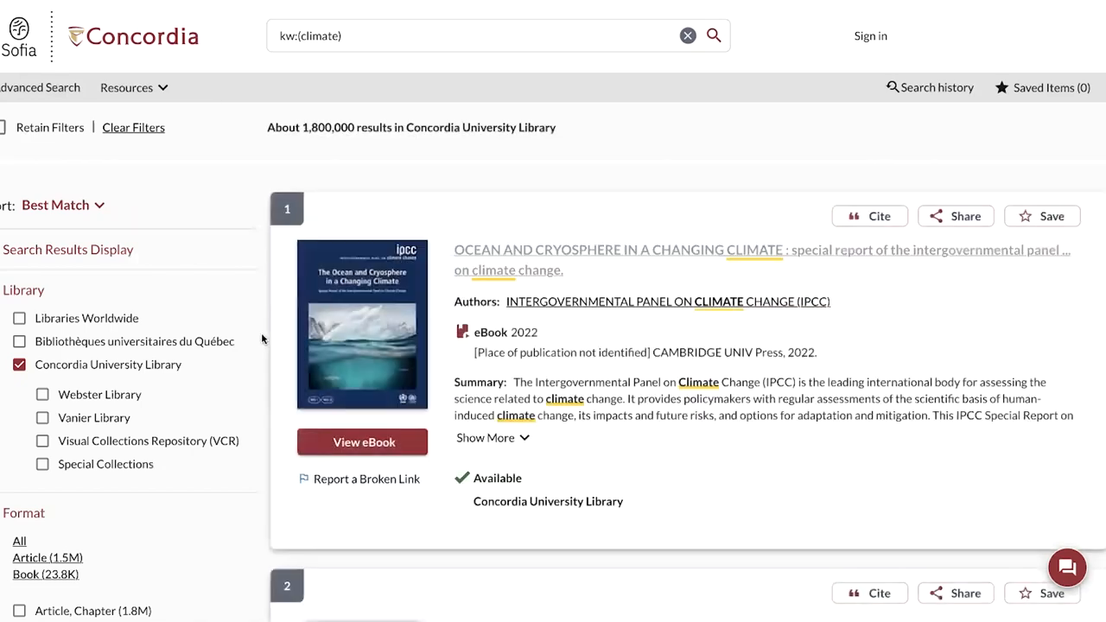
pyautogui.scroll(-3)
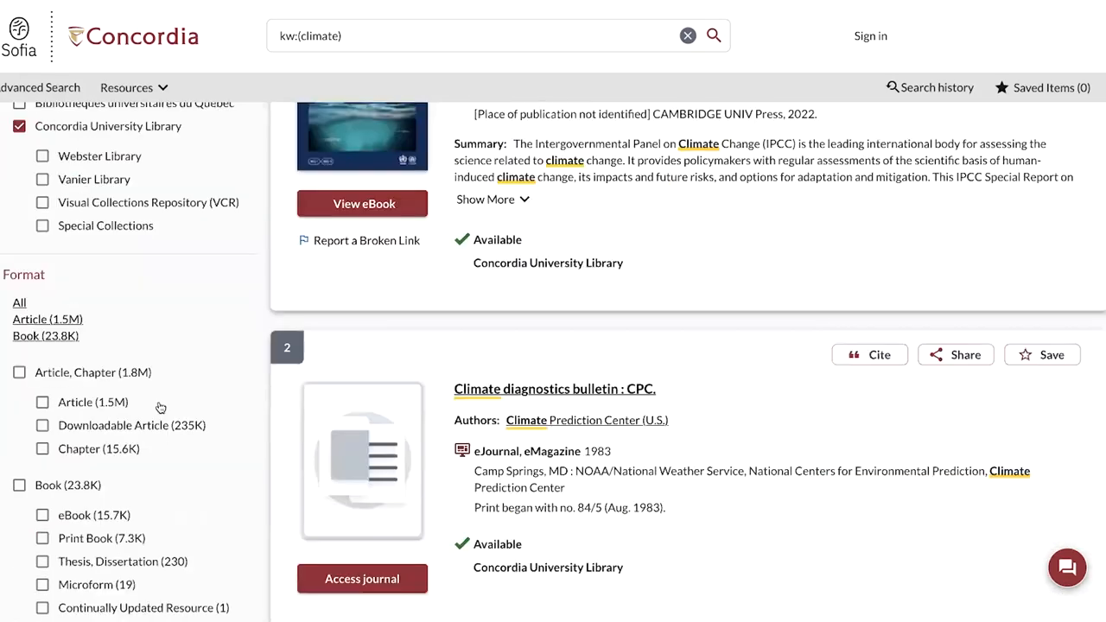
pyautogui.scroll(-3)
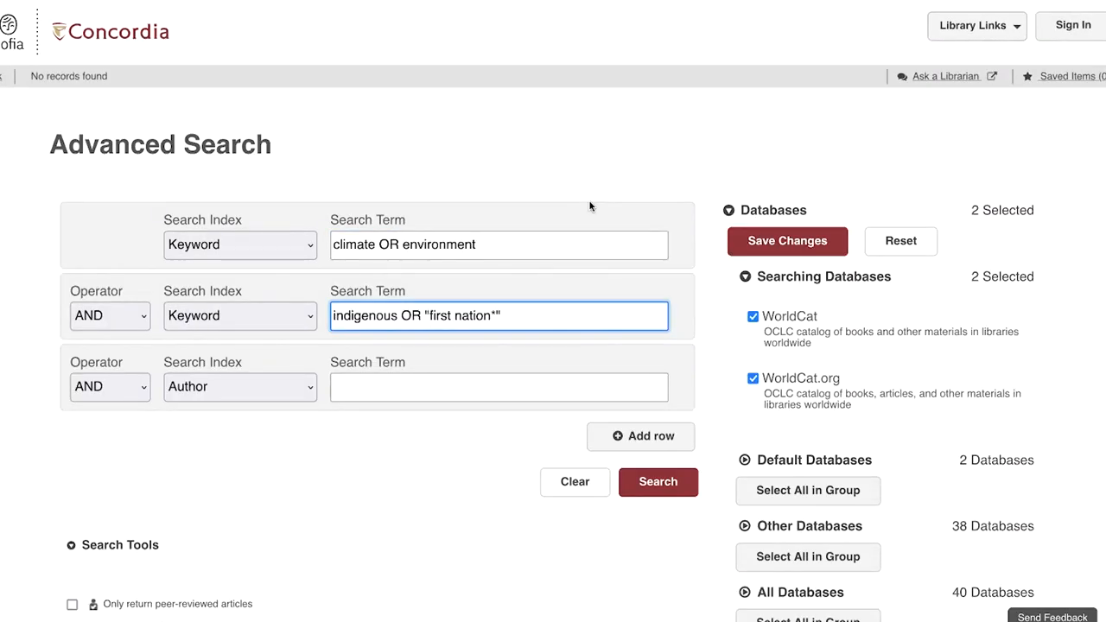
pyautogui.moveTo(631, 225)
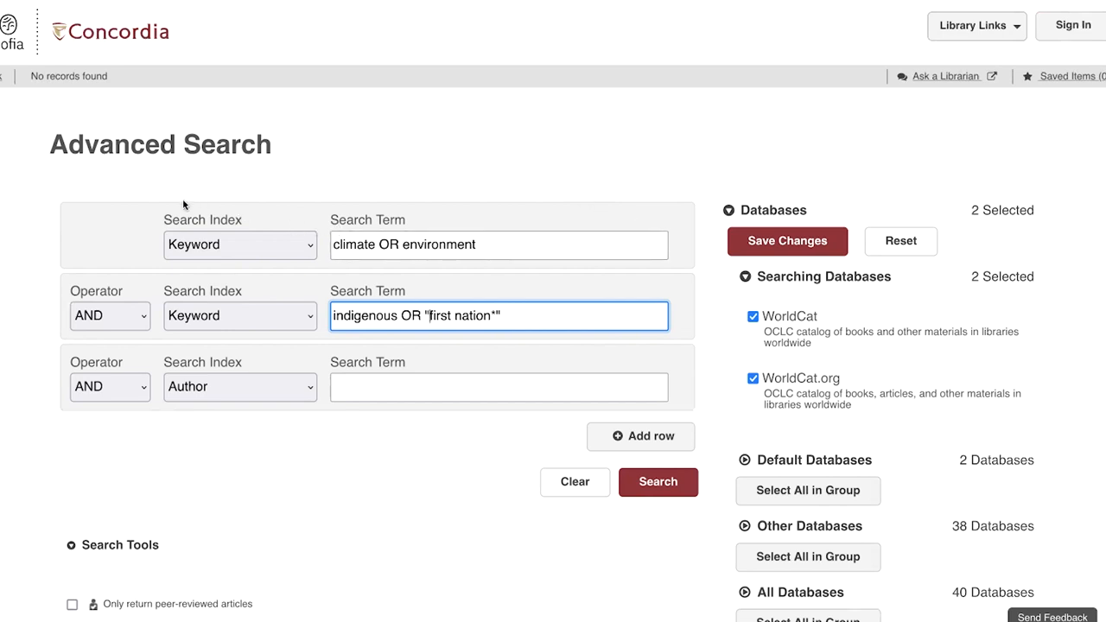
pyautogui.moveTo(137, 246)
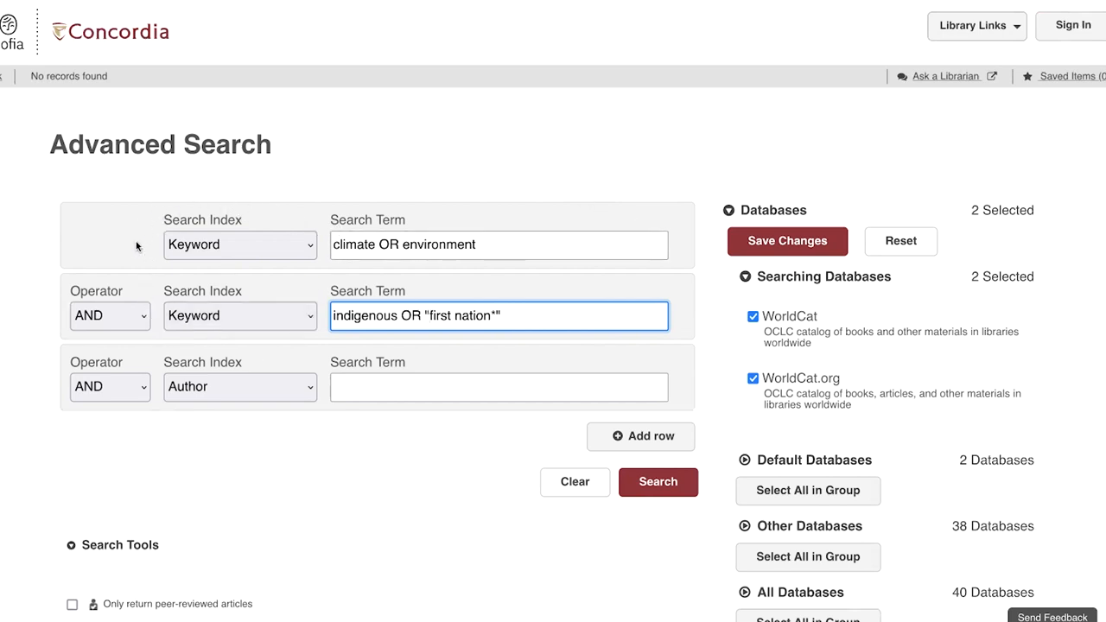
pyautogui.moveTo(511, 229)
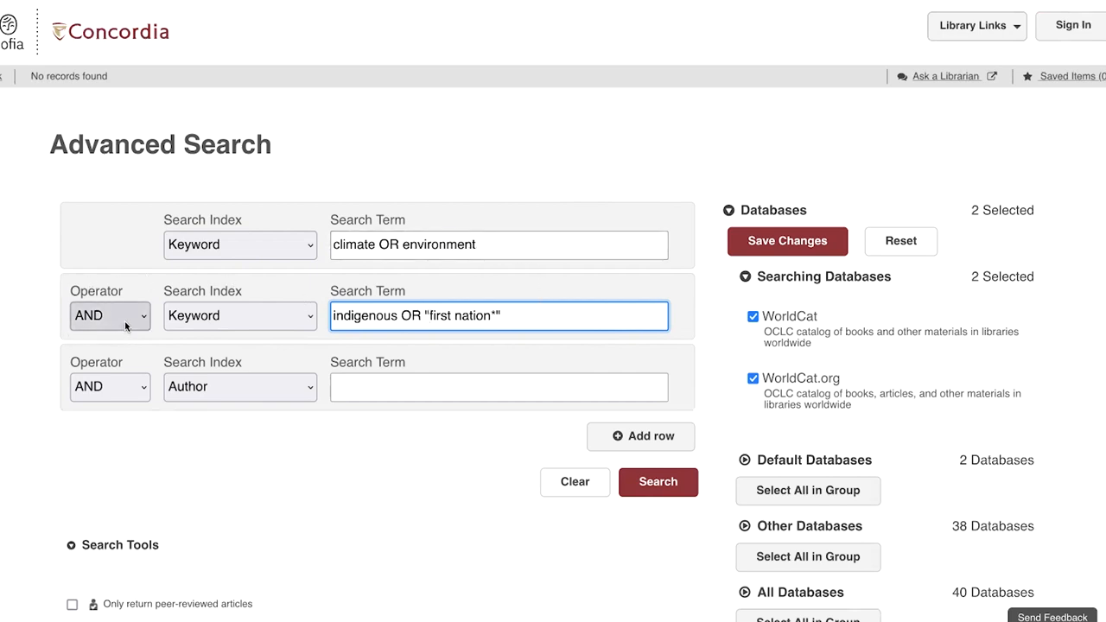
# - Keep AND joining 'climate OR environment' with 'indigenous OR "first nation*"' rows
pyautogui.click(109, 316)
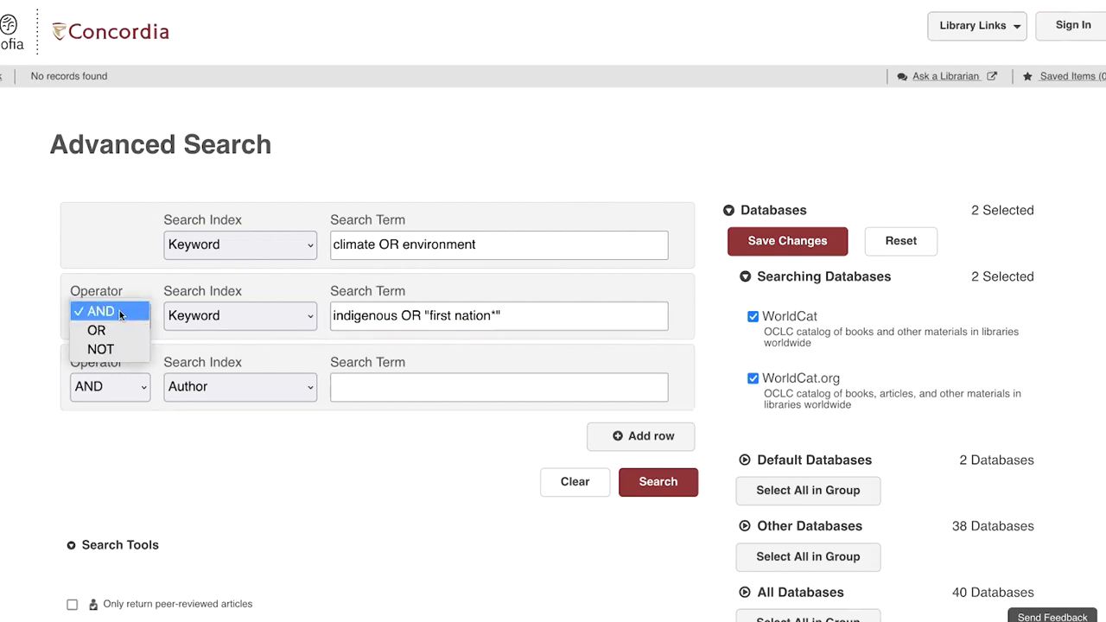
pyautogui.click(95, 311)
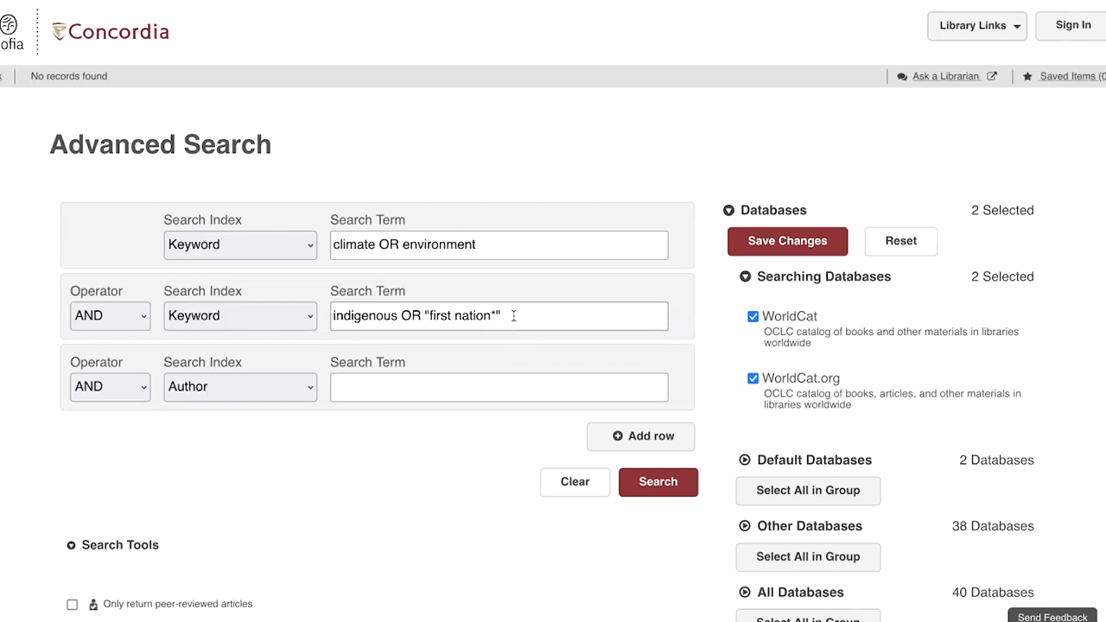
pyautogui.click(498, 316)
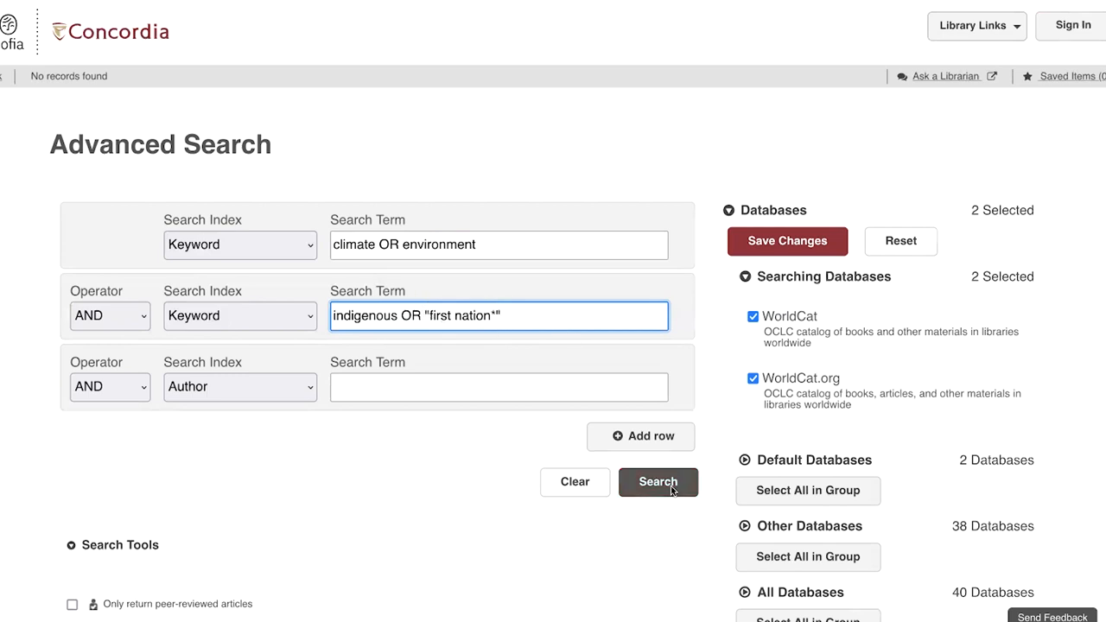
# - Run the combined search, limit to Visual Collections Repository, and open the Qapirangajuq record
pyautogui.click(658, 481)
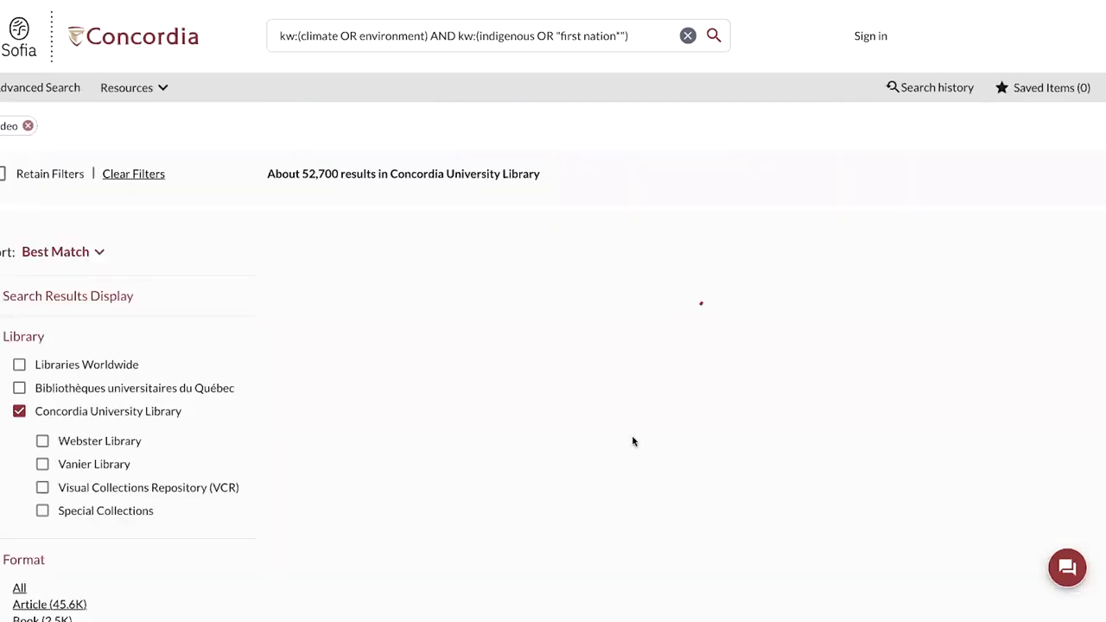
pyautogui.click(42, 487)
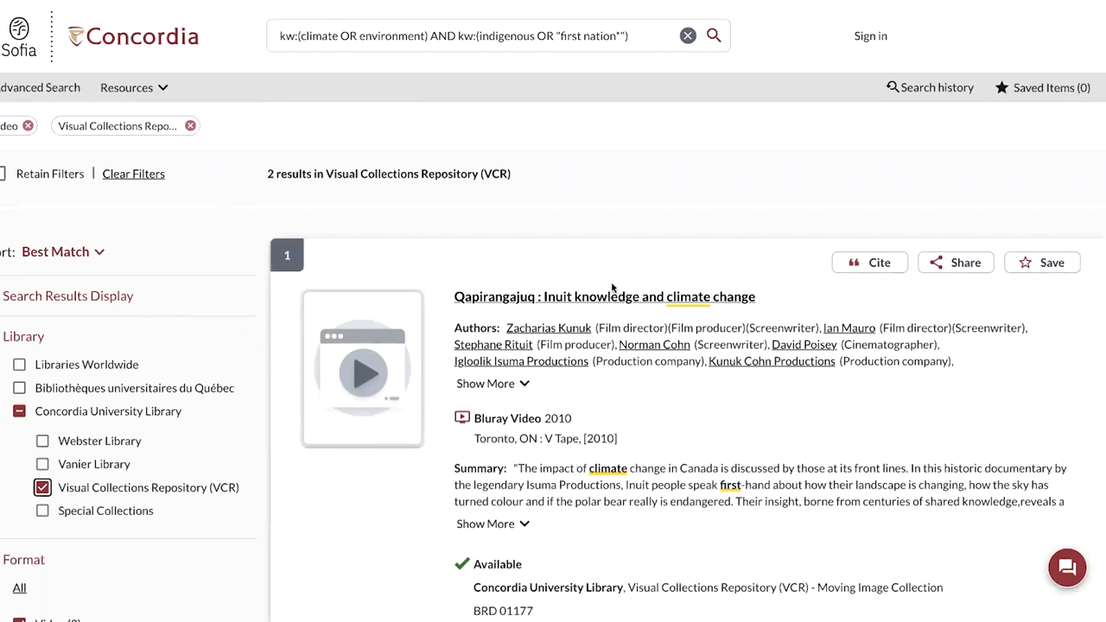
pyautogui.click(603, 296)
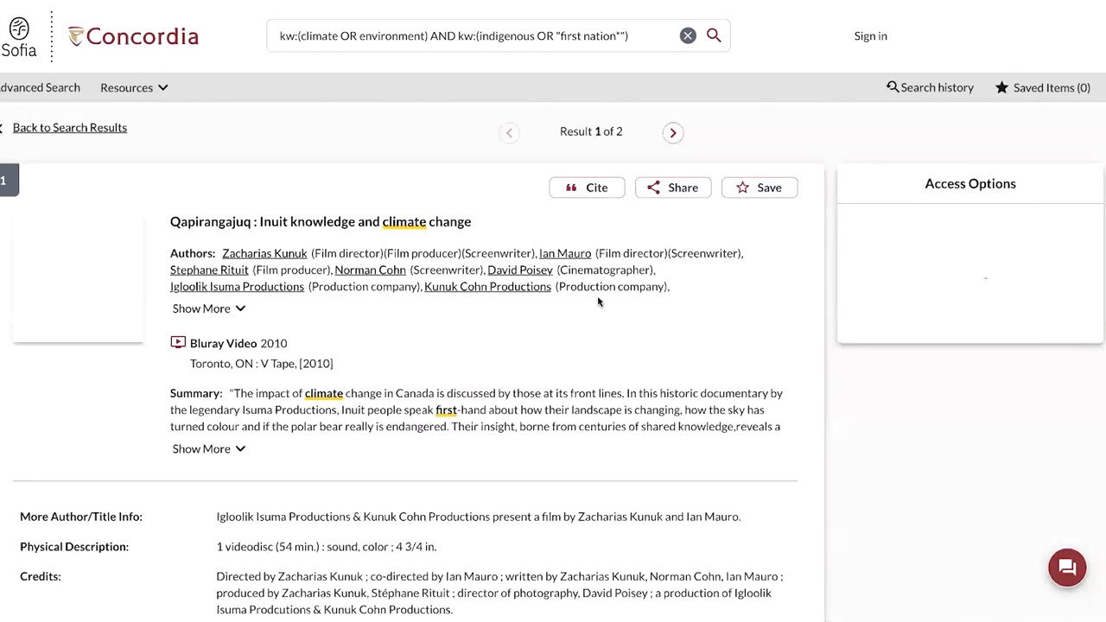
pyautogui.scroll(-3)
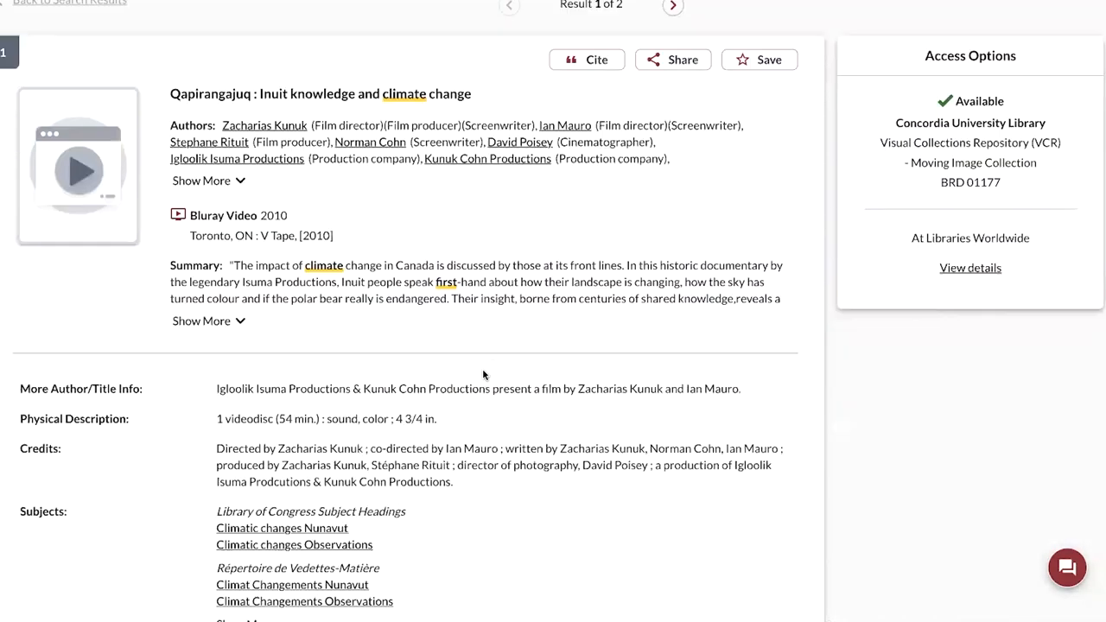
pyautogui.scroll(-3)
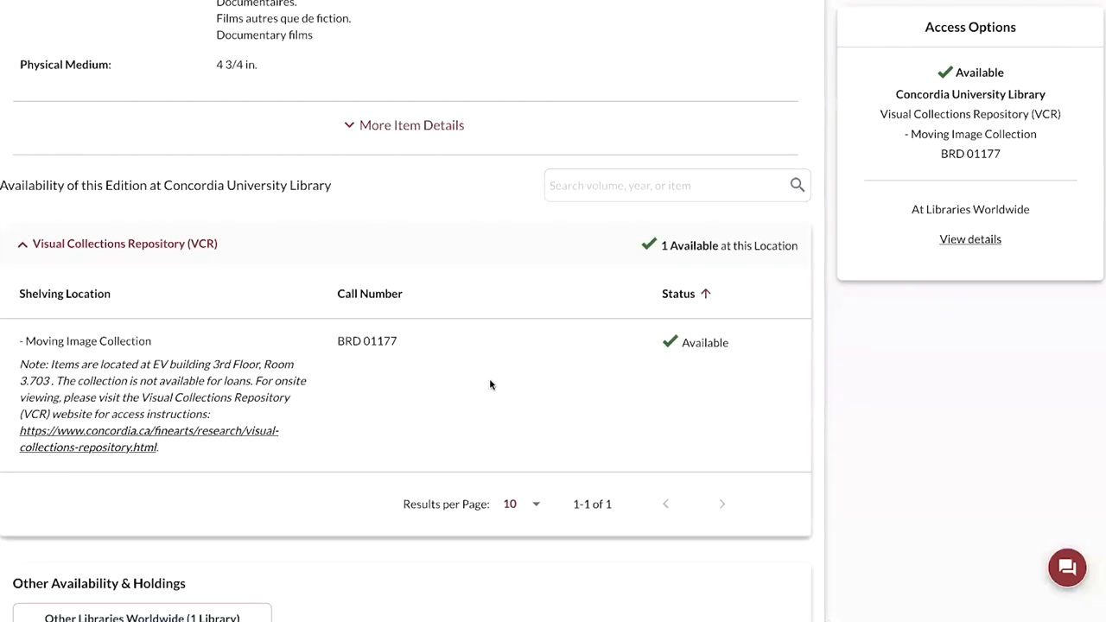
pyautogui.moveTo(32, 213)
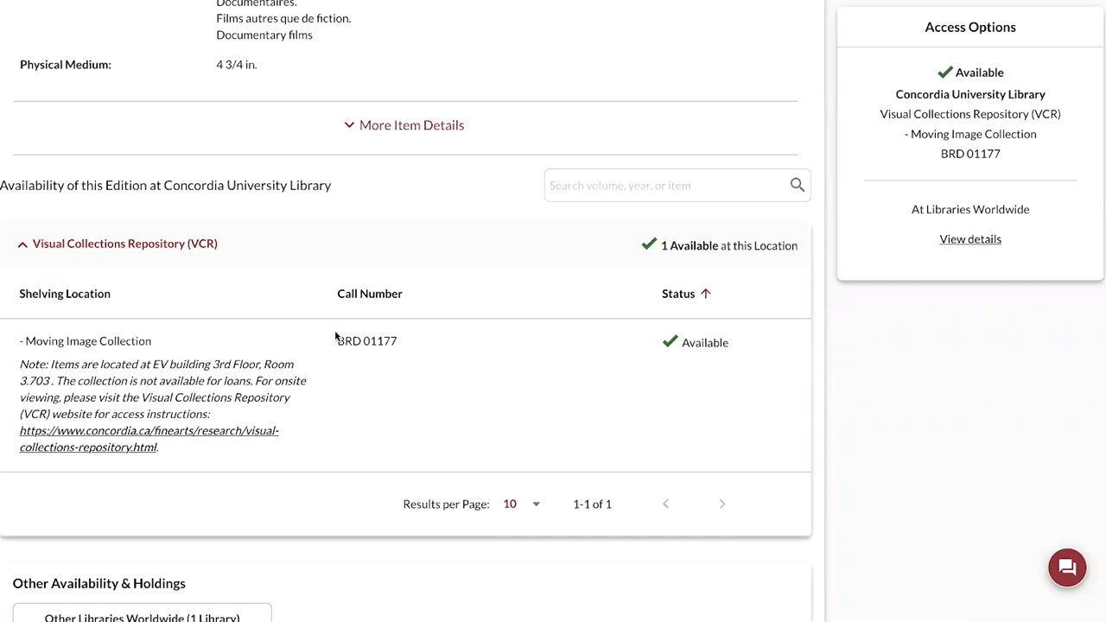
pyautogui.moveTo(434, 353)
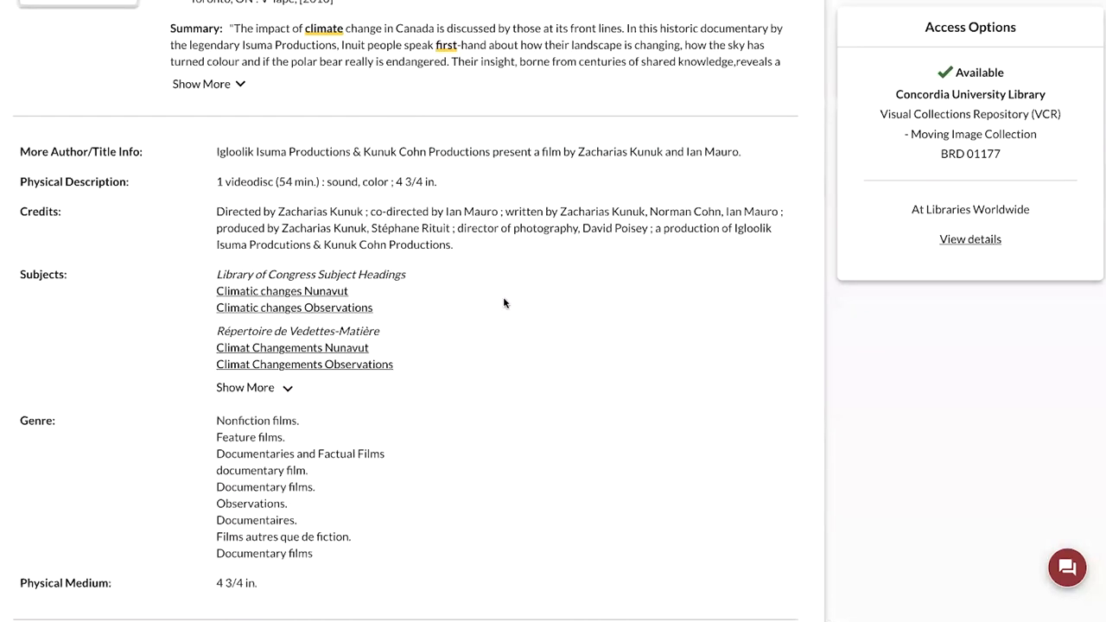
pyautogui.scroll(3)
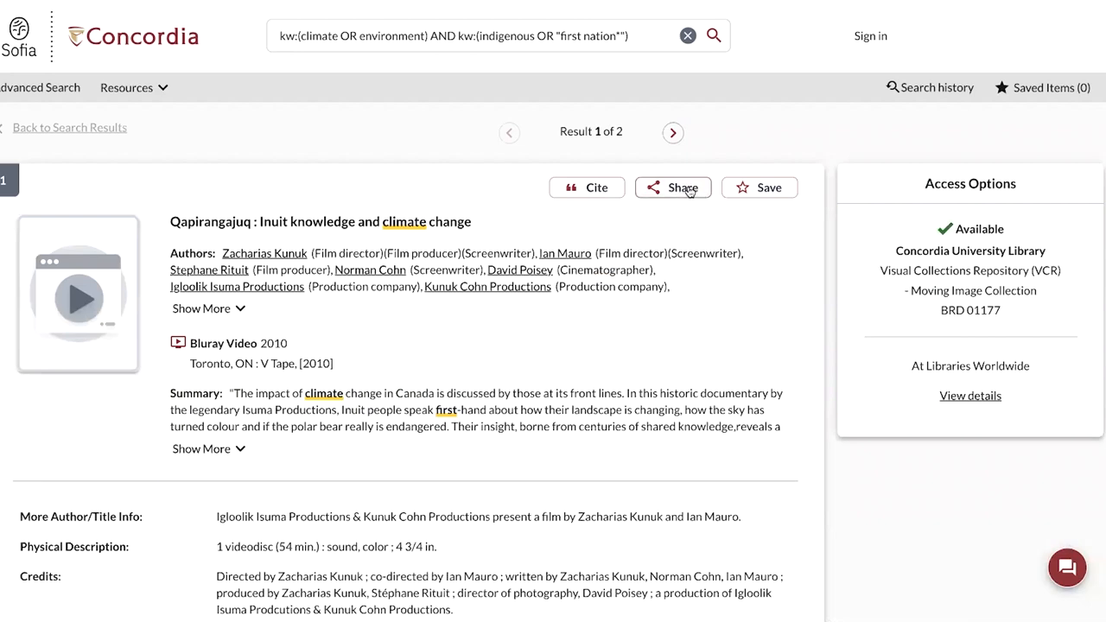
# - Copy the Qapirangajuq share link and begin a new 'kw:' search from the homepage
pyautogui.click(673, 187)
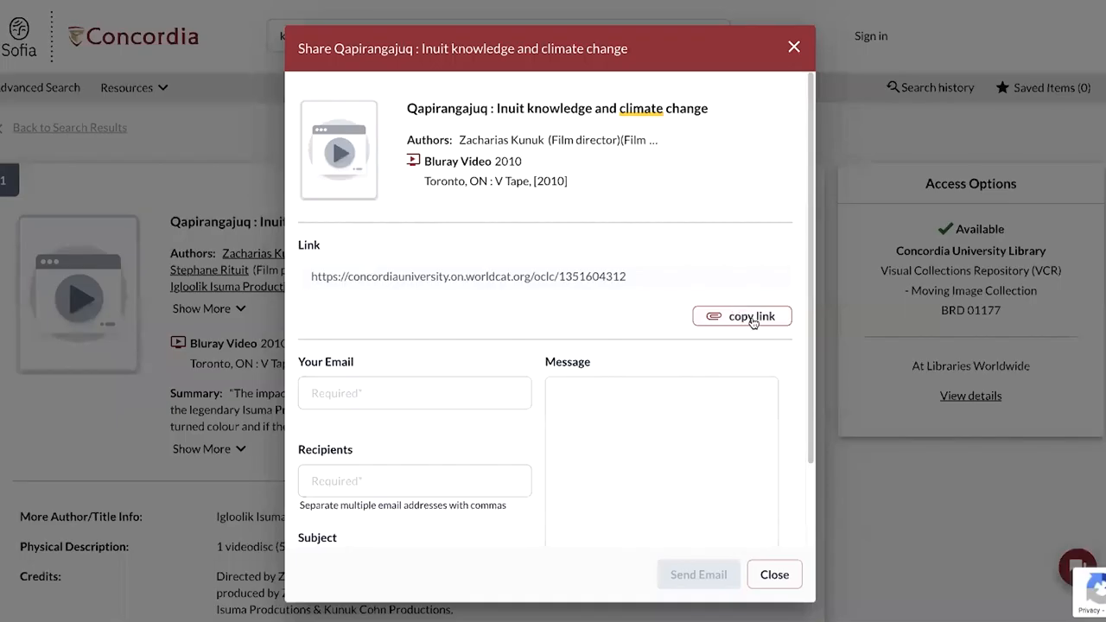
pyautogui.click(774, 573)
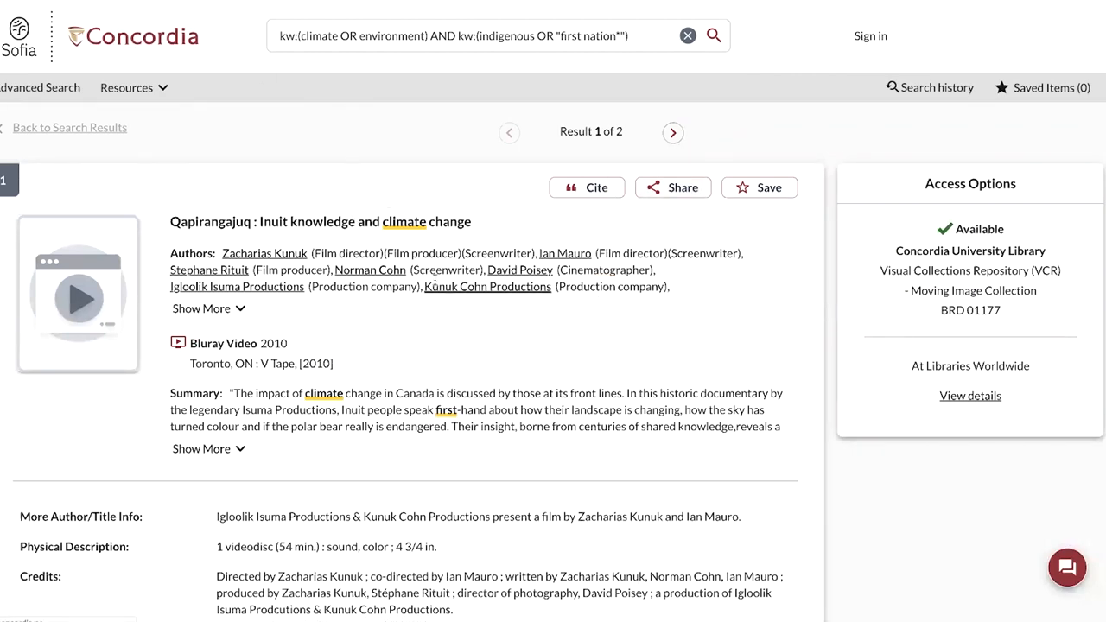
pyautogui.moveTo(492, 380)
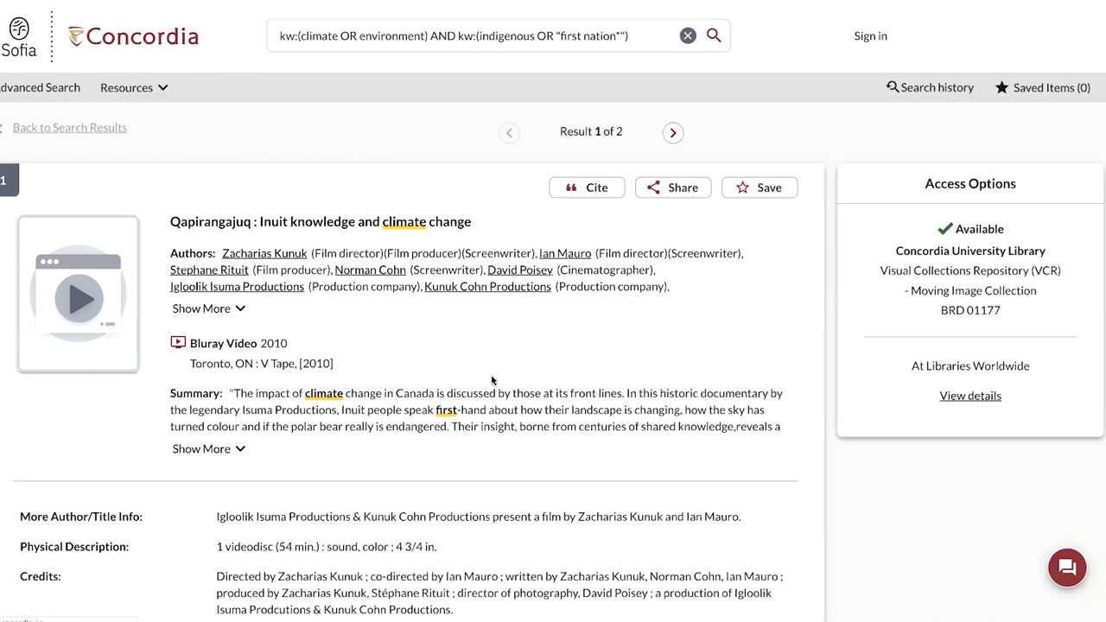
pyautogui.moveTo(430, 377)
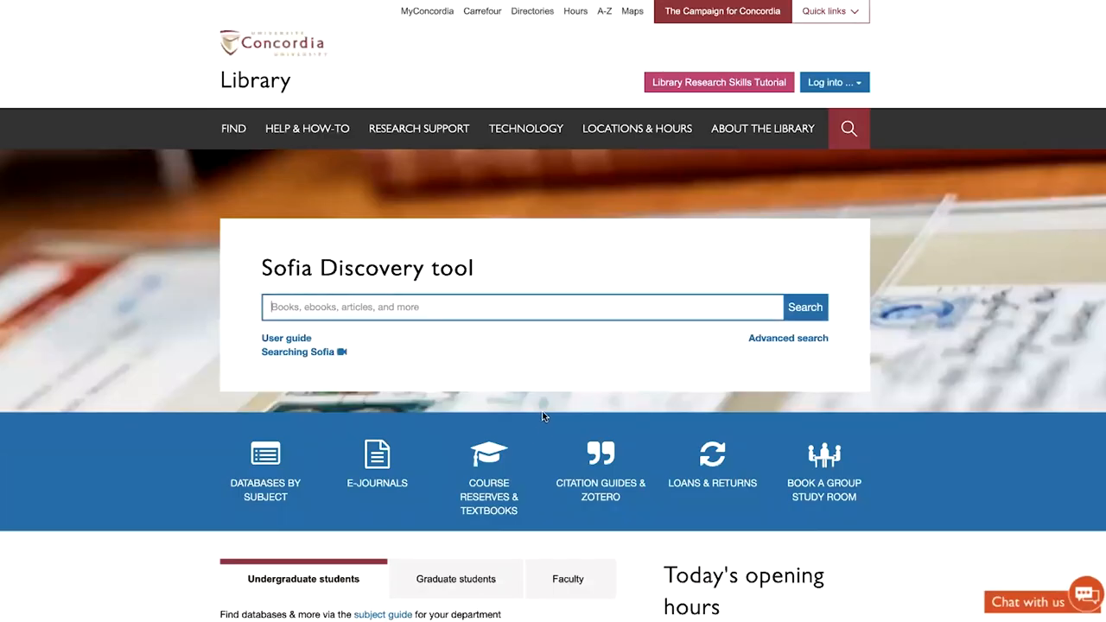
pyautogui.write('kw:')
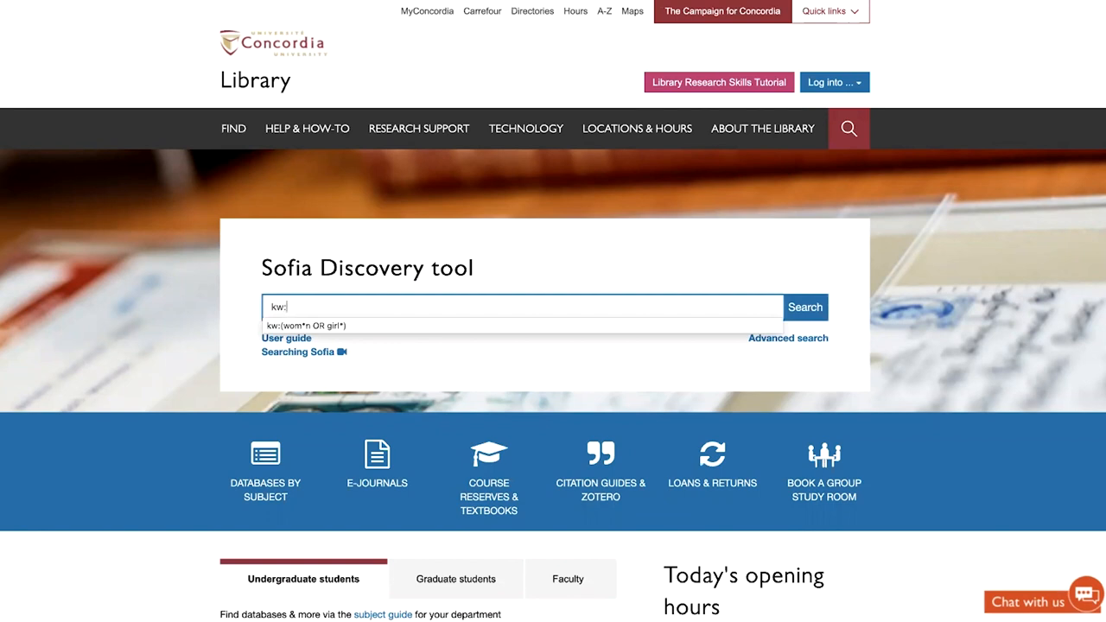